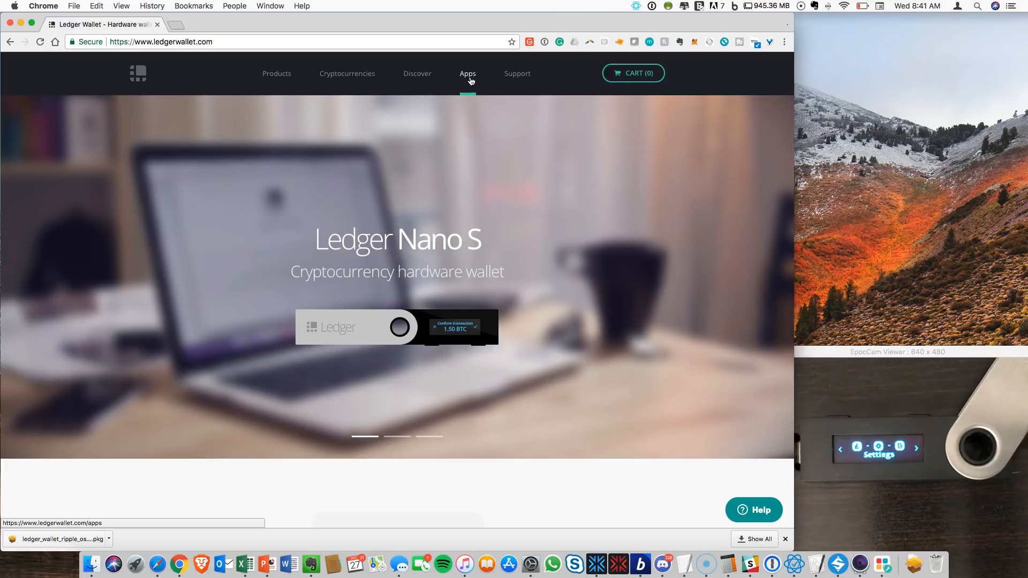
Go to the Apps page of ledgerwallet.com from the top navigation.
click(468, 73)
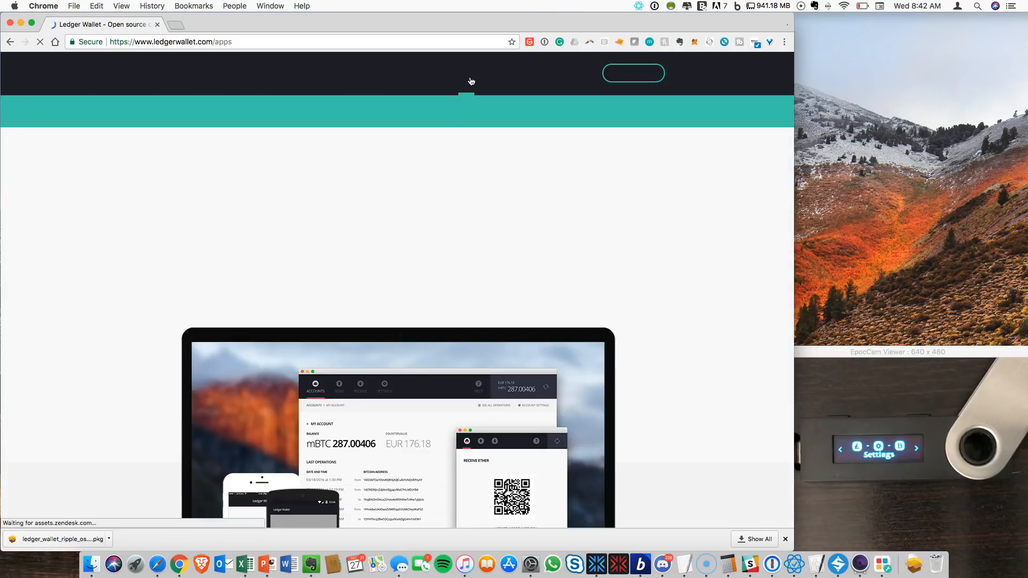
mouse_move(439, 160)
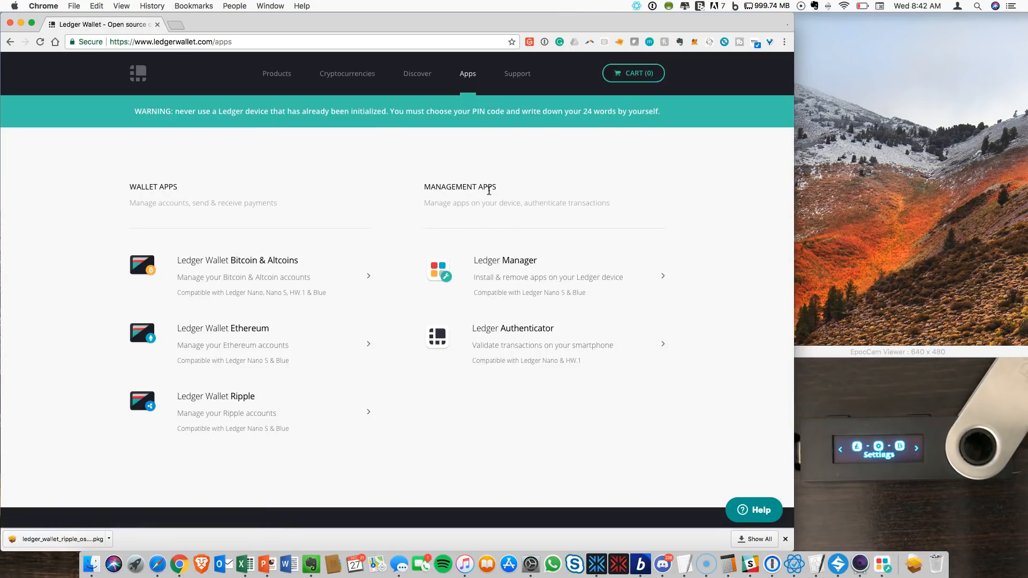
mouse_move(183, 263)
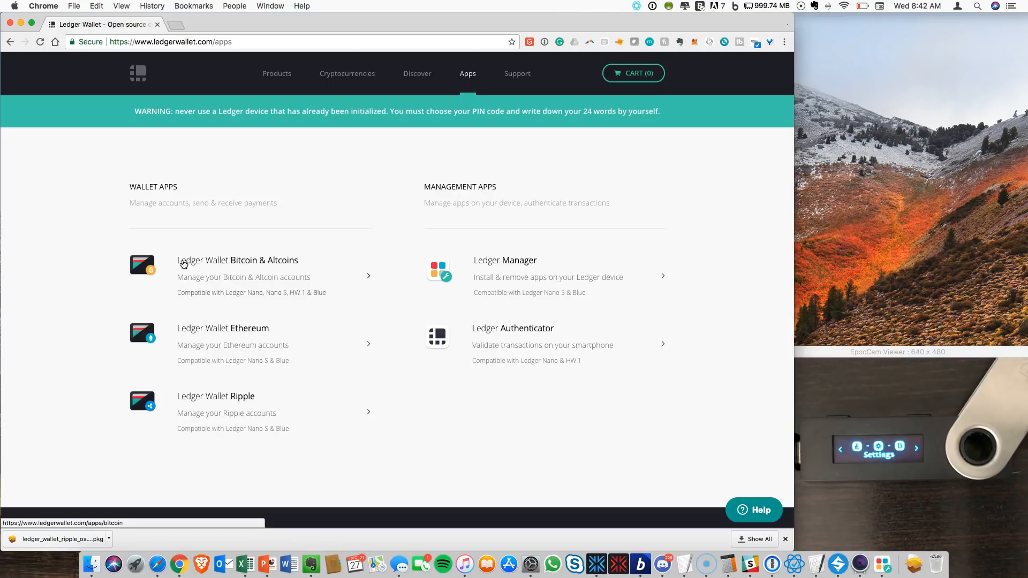
mouse_move(212, 311)
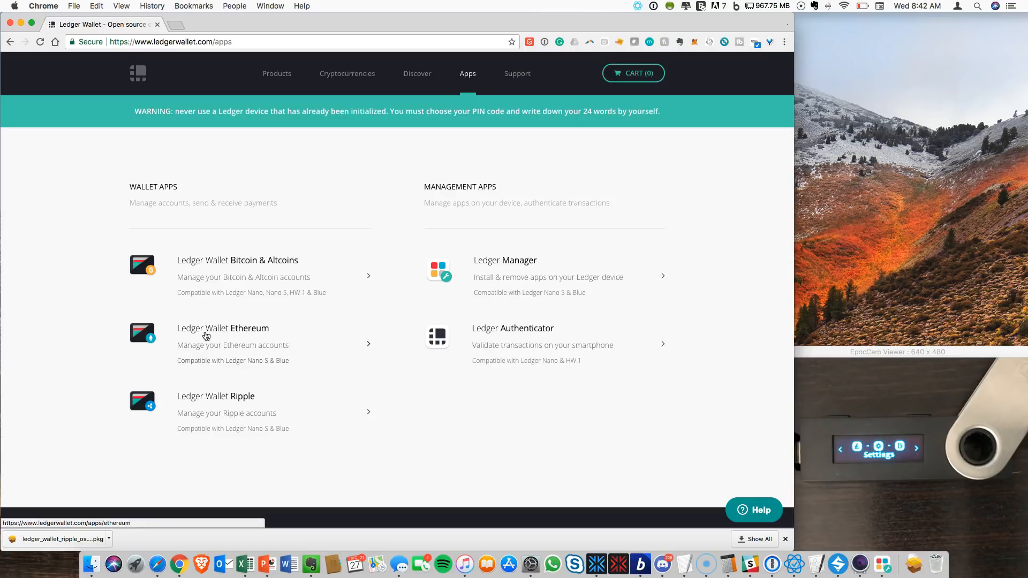
mouse_move(477, 201)
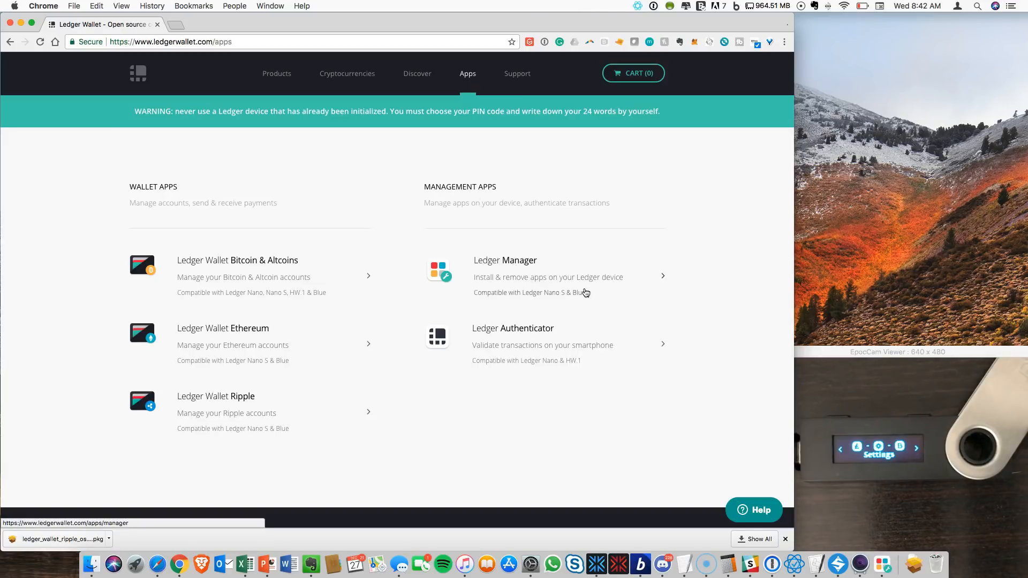
mouse_move(647, 317)
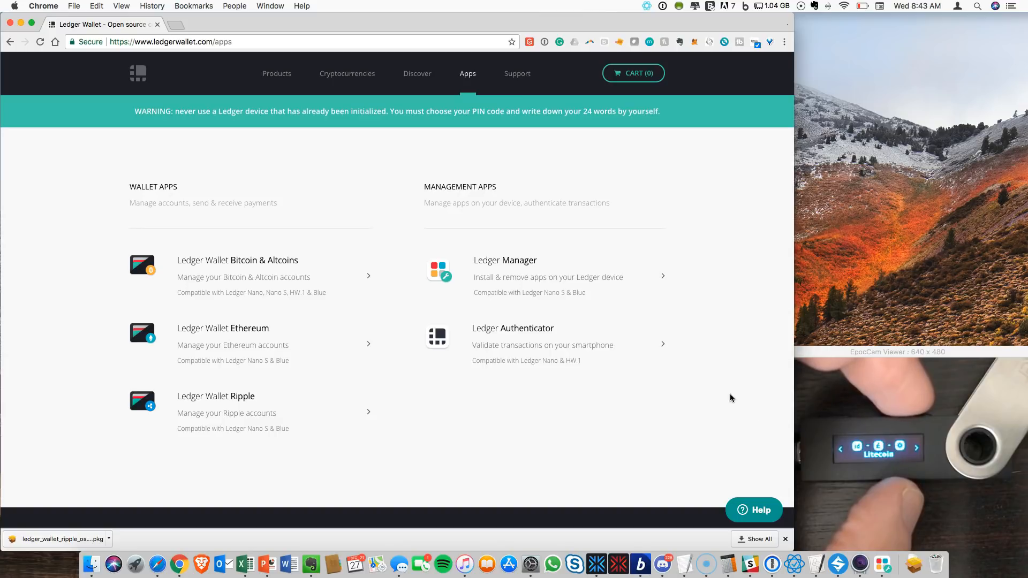
mouse_move(502, 267)
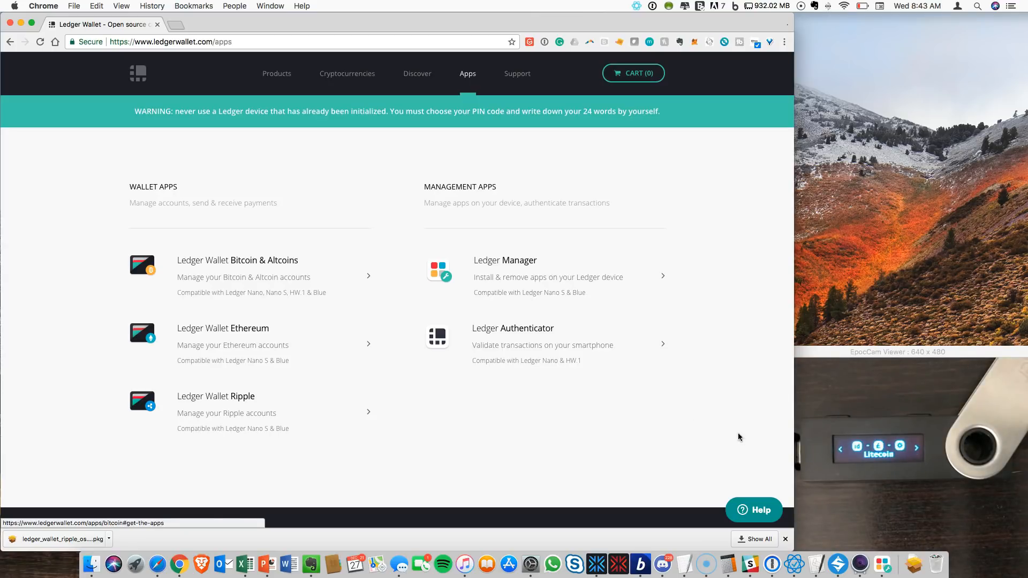
Open the Ledger Manager page under Management Apps and jump to its 'Get the app' section.
click(524, 275)
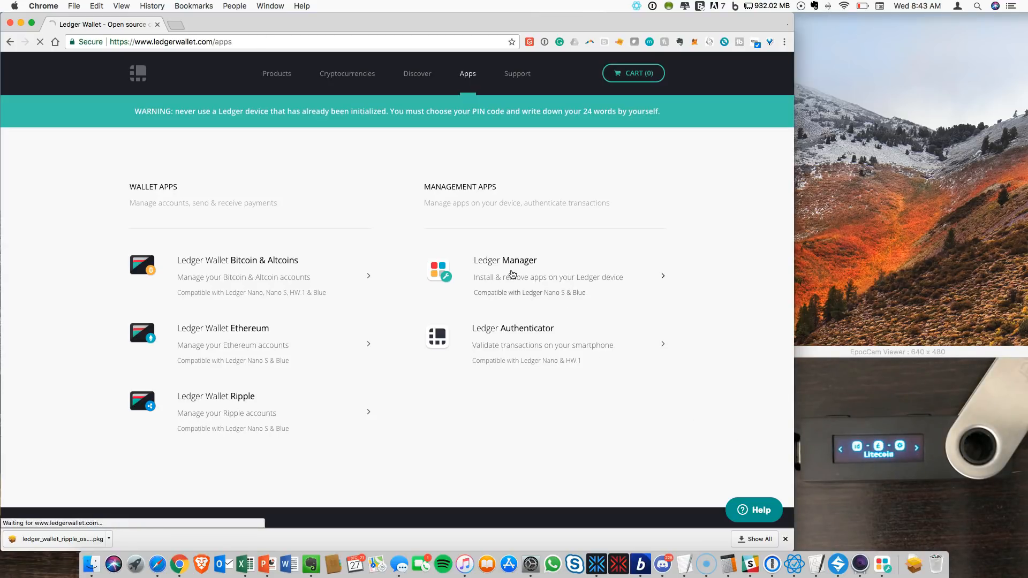
click(547, 276)
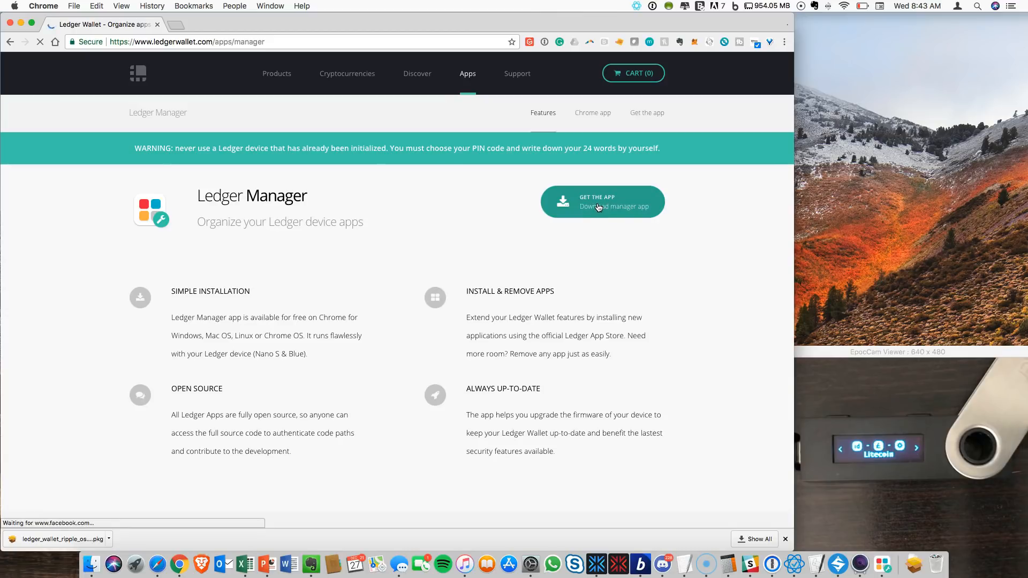
click(600, 201)
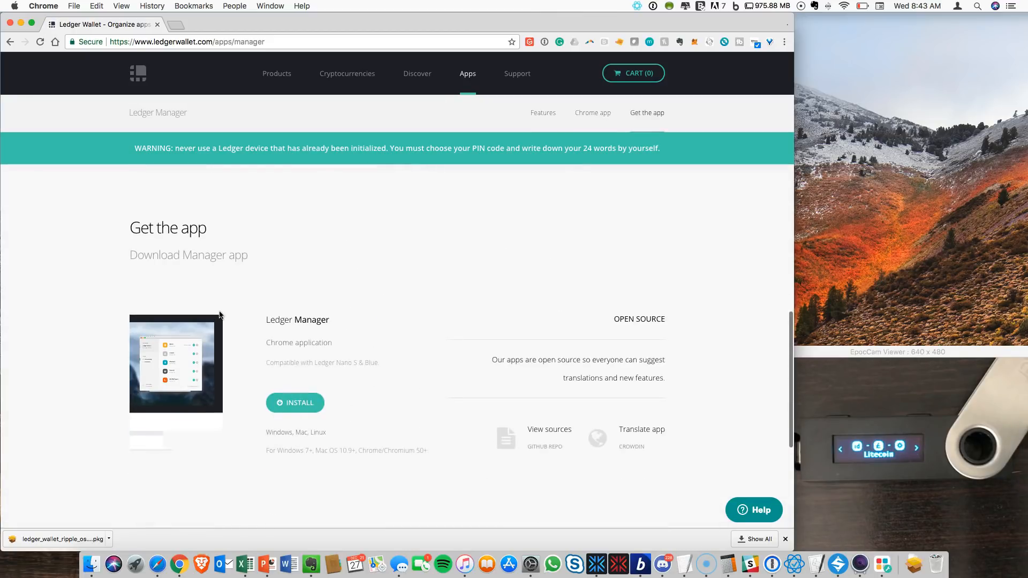
mouse_move(295, 402)
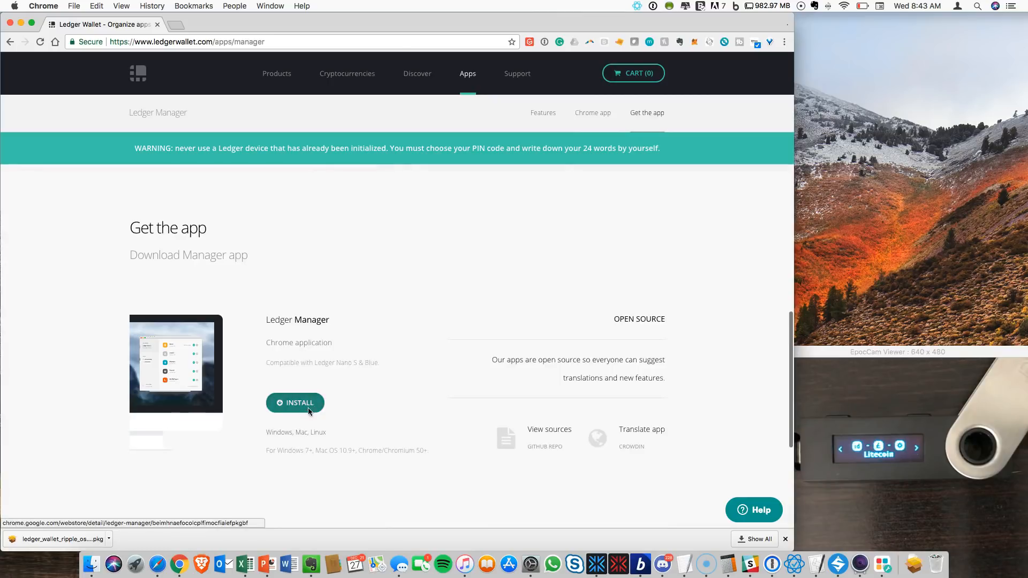
Open Ledger Manager's Chrome Web Store listing via the INSTALL button.
click(294, 402)
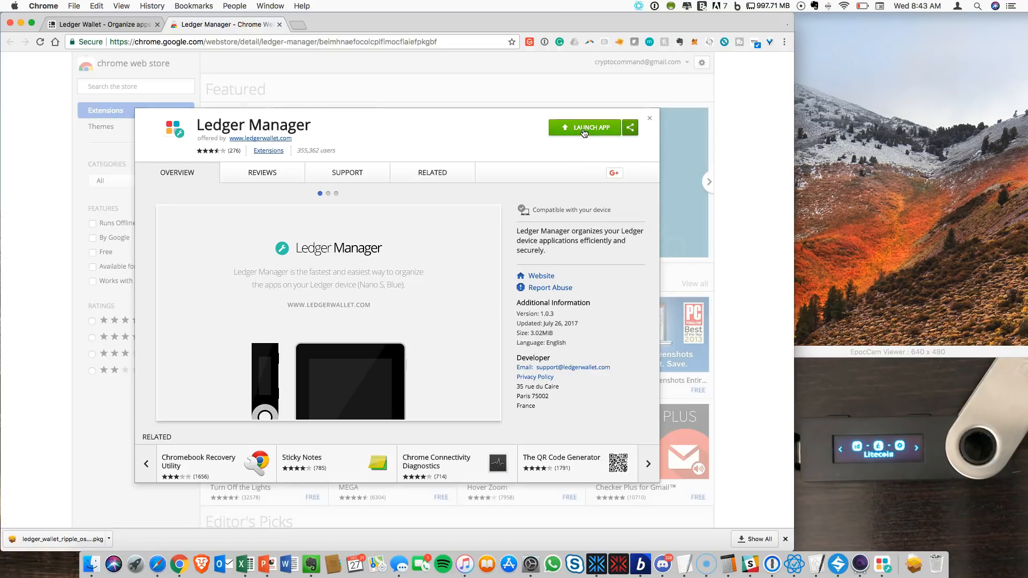
mouse_move(452, 283)
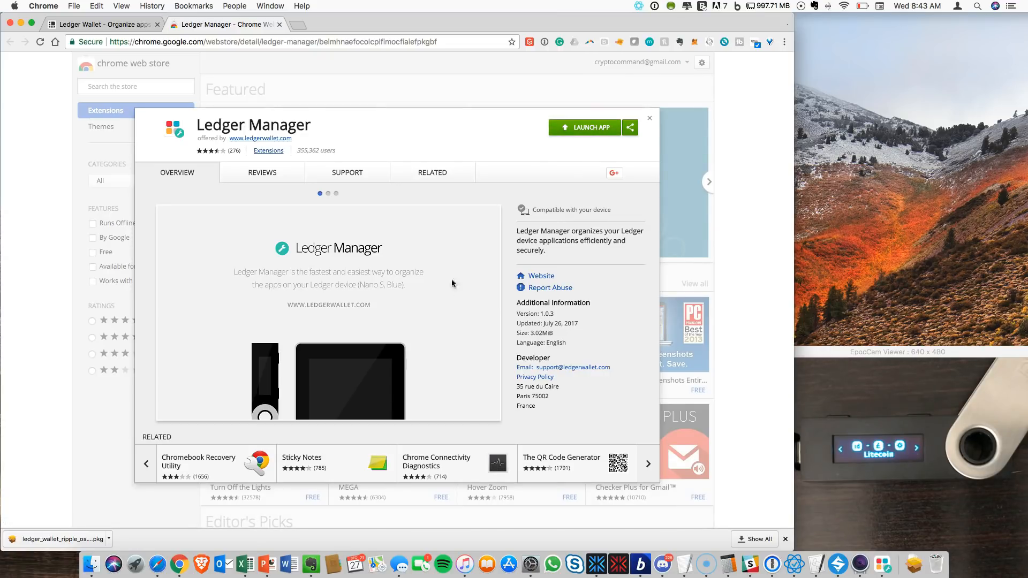
mouse_move(714, 486)
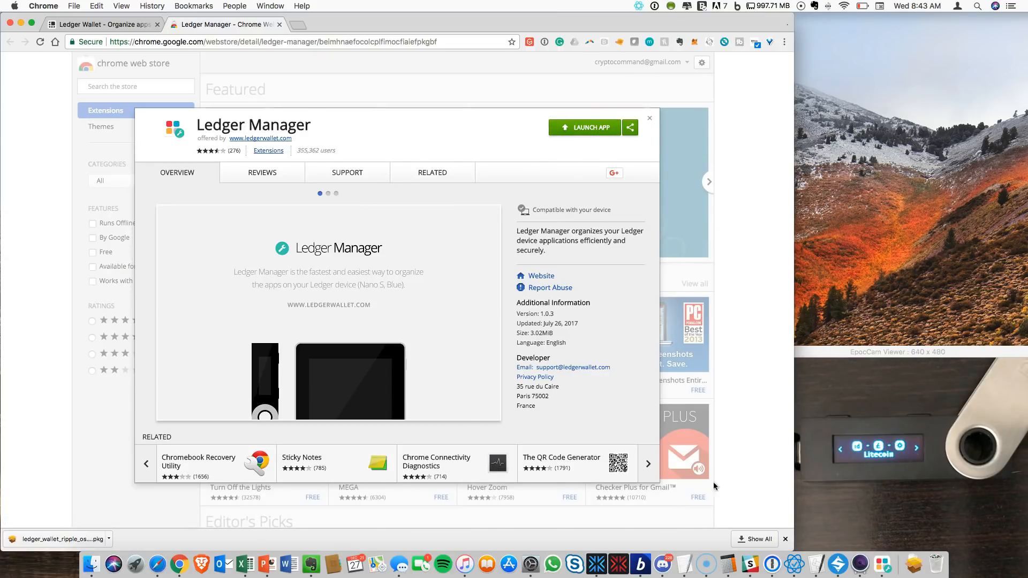
Launch Ledger Manager and scroll the Nano S application catalogue down to Ripple.
click(881, 563)
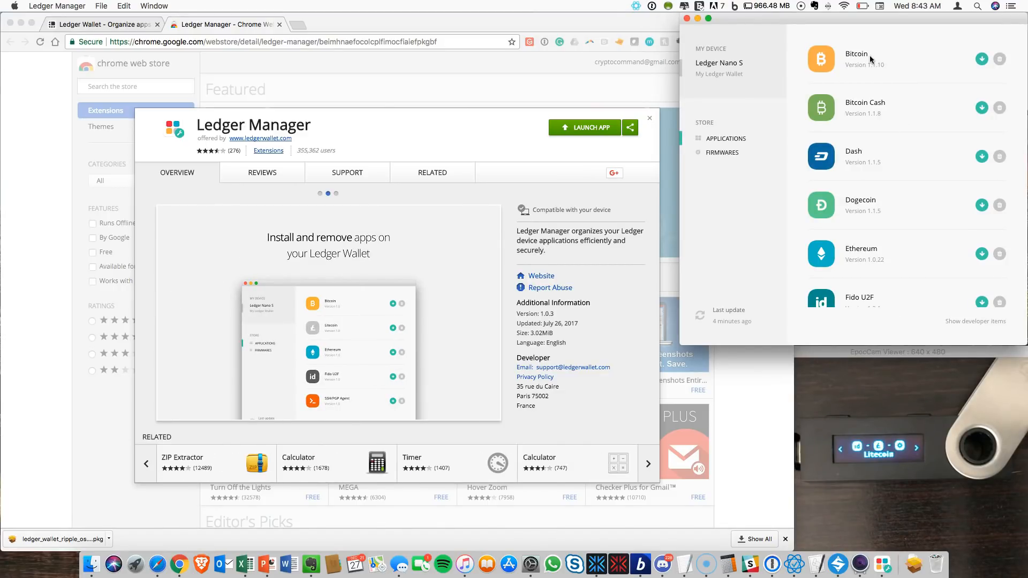
scroll(down, 3)
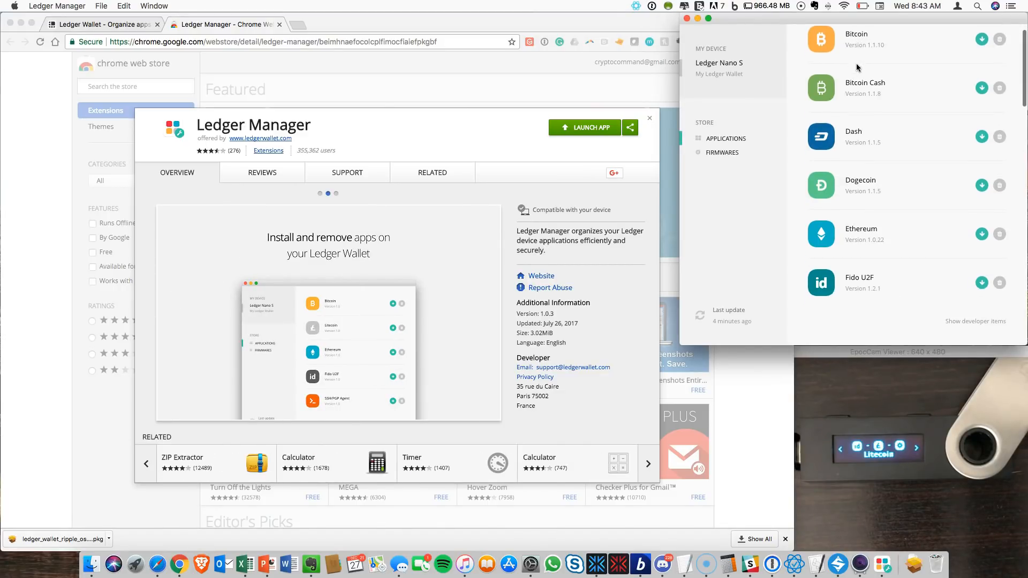
scroll(down, 3)
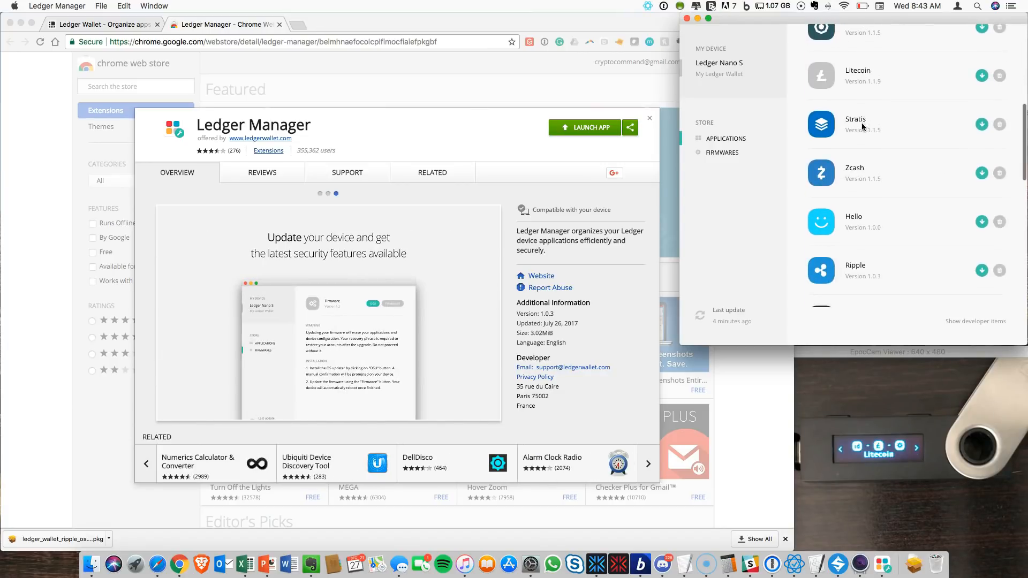
scroll(down, 3)
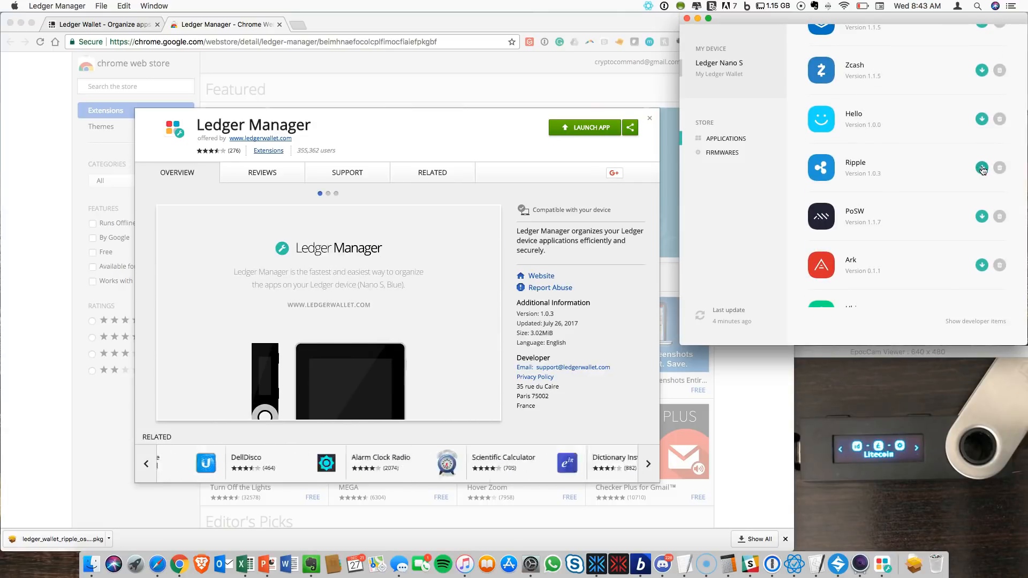
Start installing the Ripple app on the Nano S and confirm the installation prompts.
click(981, 168)
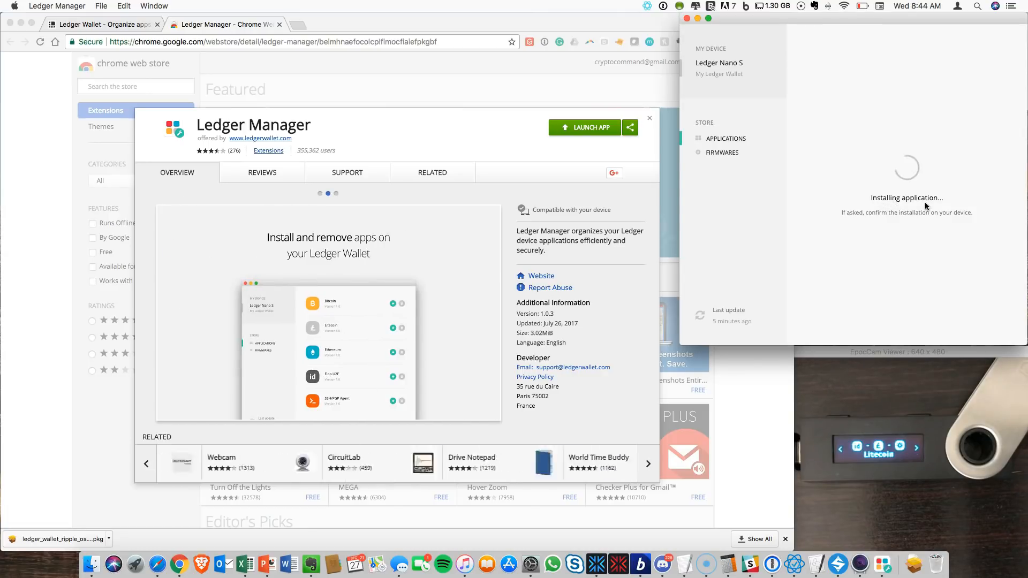
click(646, 464)
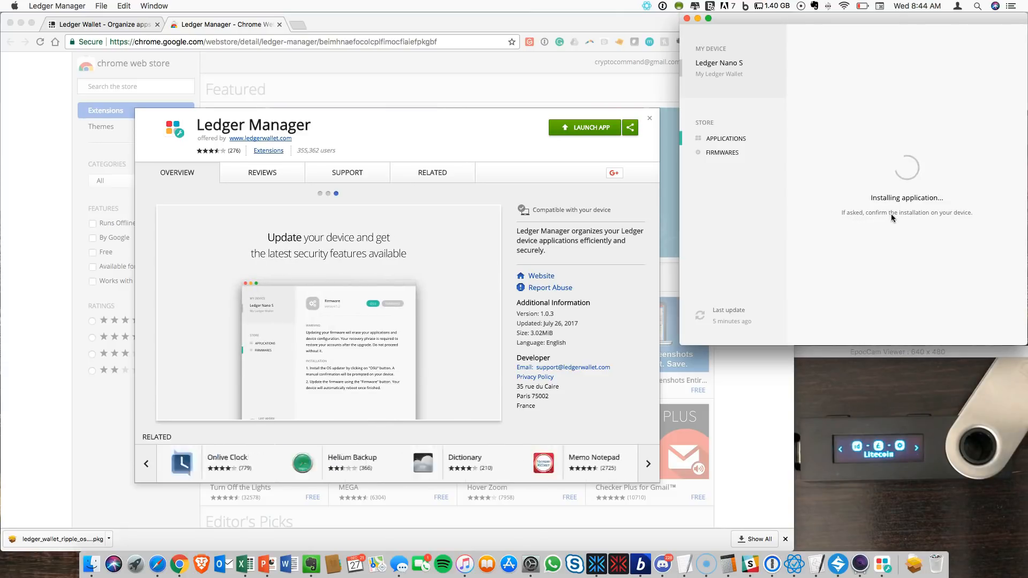
click(646, 464)
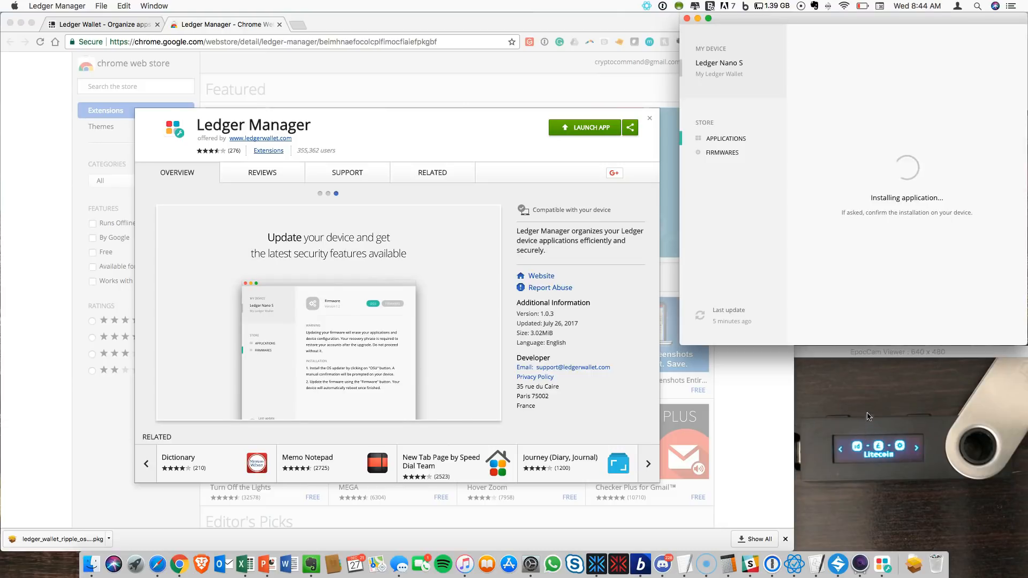
mouse_move(900, 469)
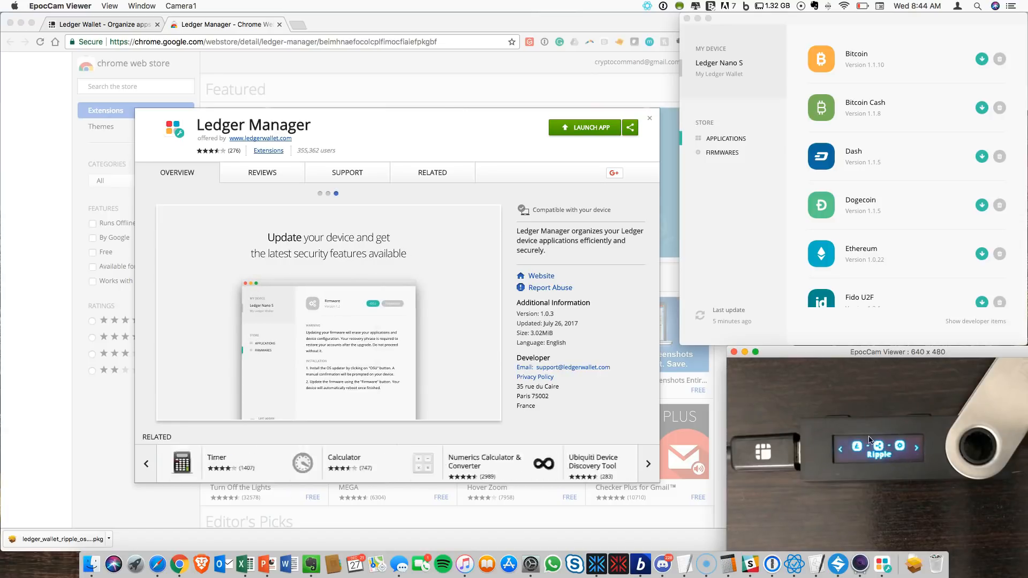
click(647, 464)
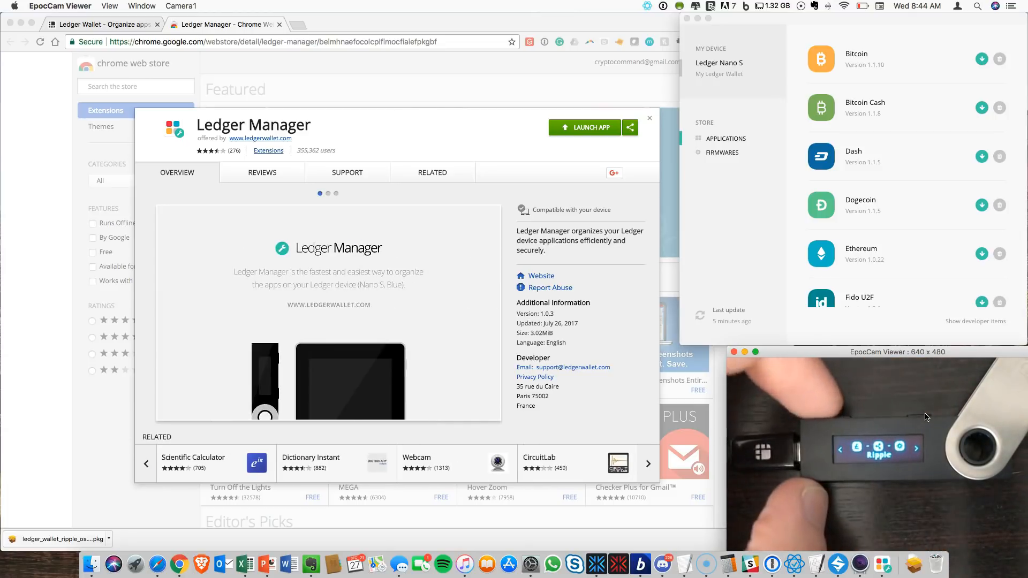
mouse_move(920, 422)
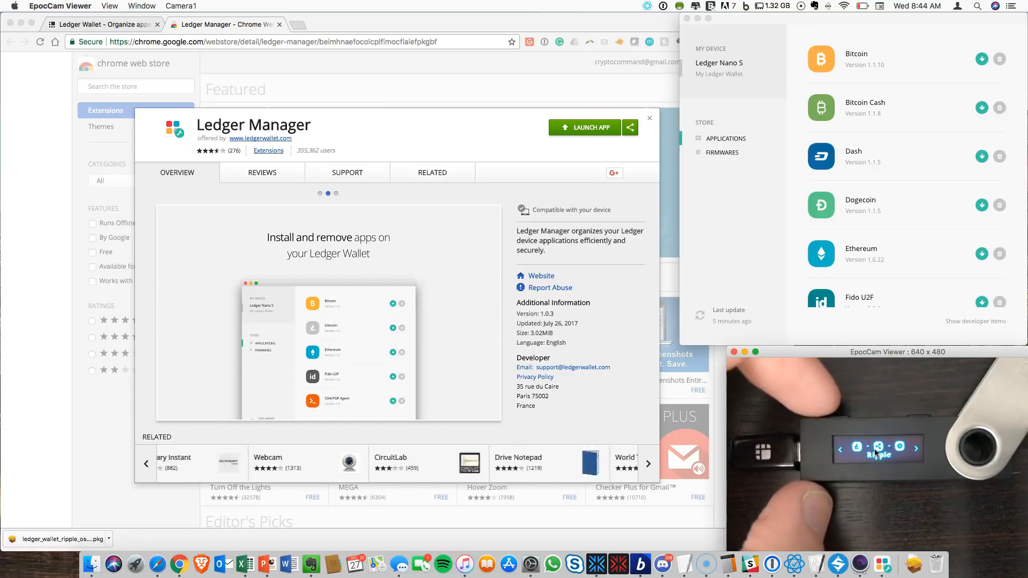
click(648, 463)
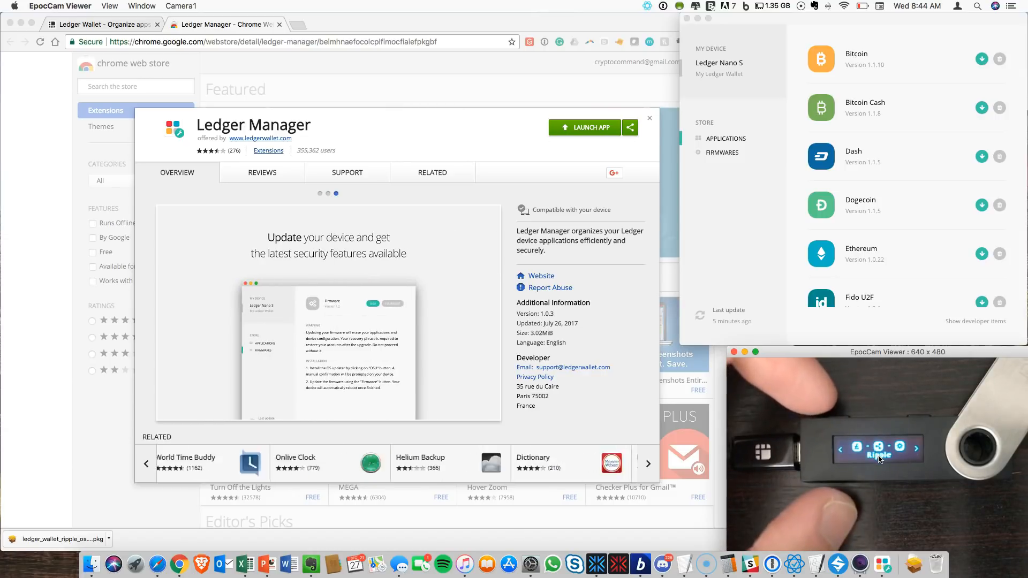
click(646, 463)
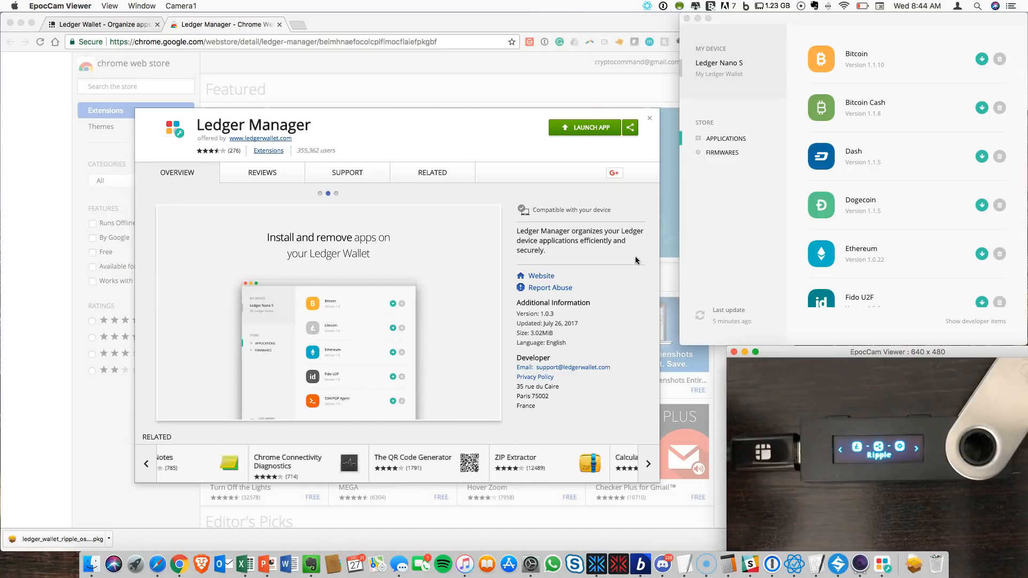
click(648, 463)
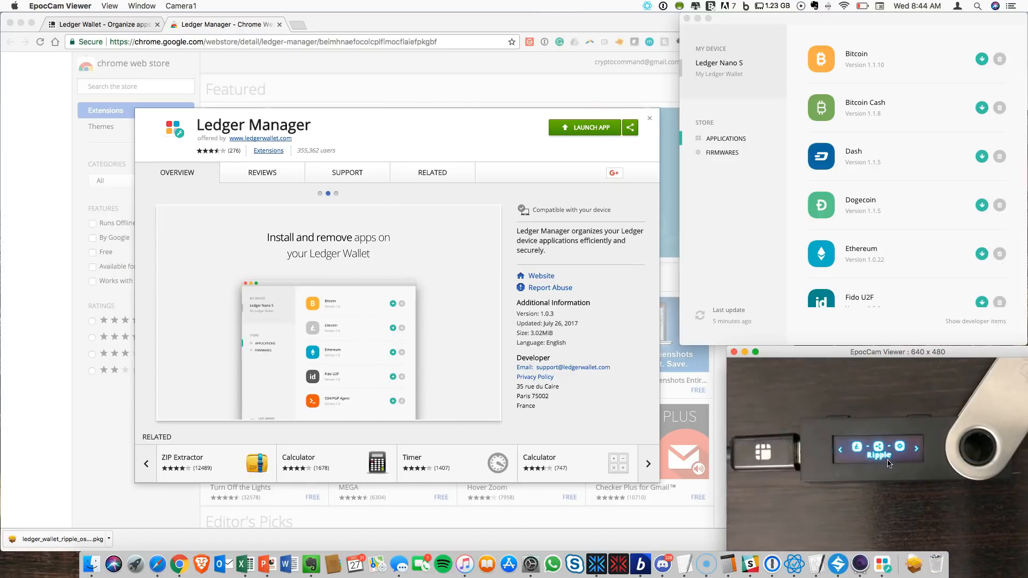
mouse_move(827, 445)
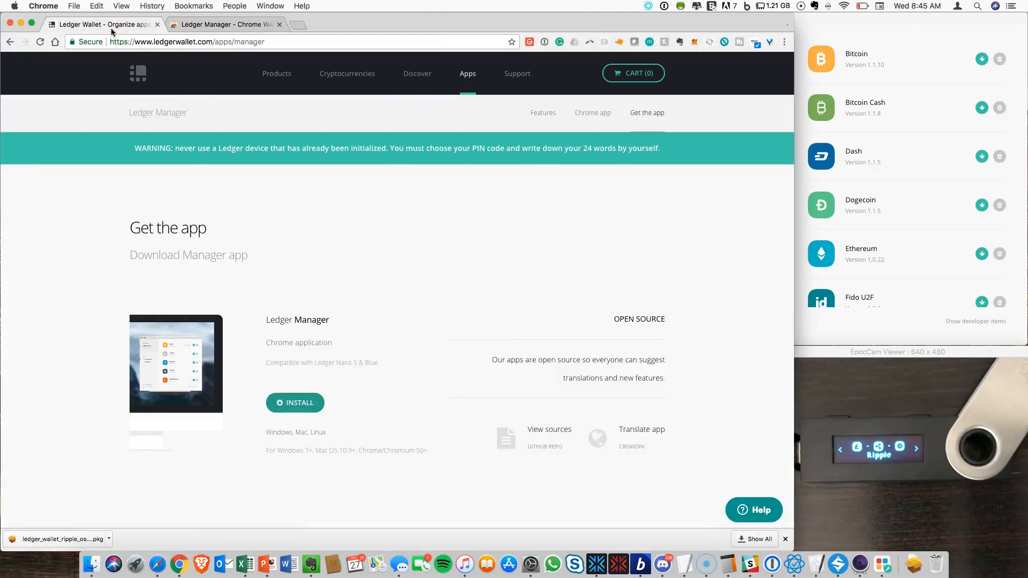
From the Apps overview, scroll to Wallet Apps and open the Ledger Wallet Ripple page.
click(467, 74)
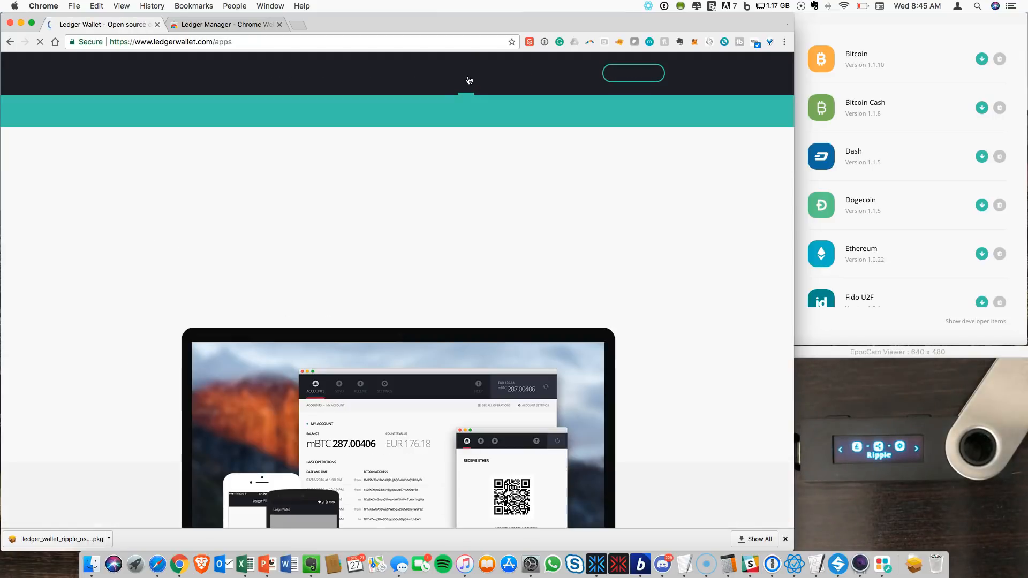
mouse_move(404, 221)
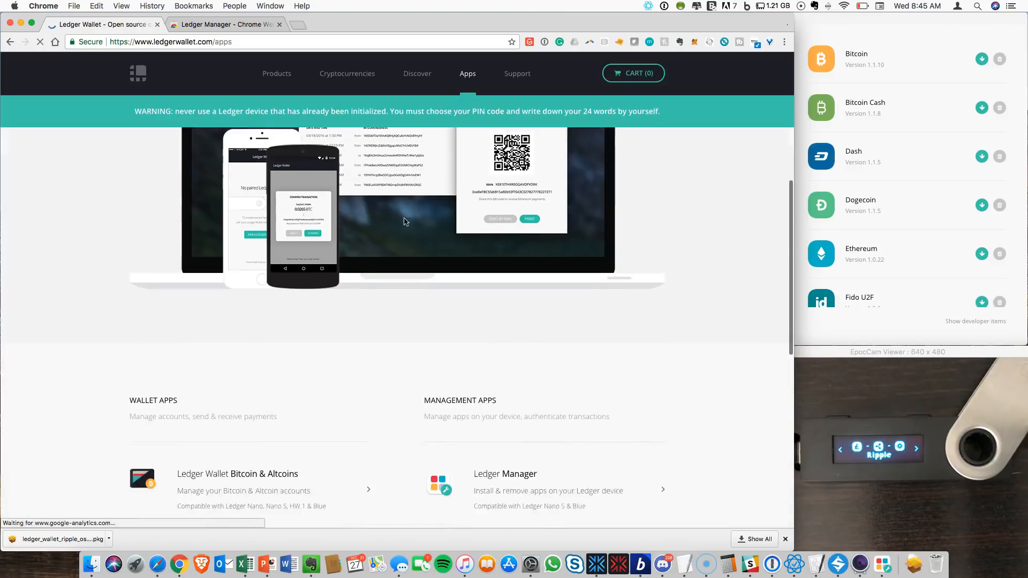
scroll(down, 3)
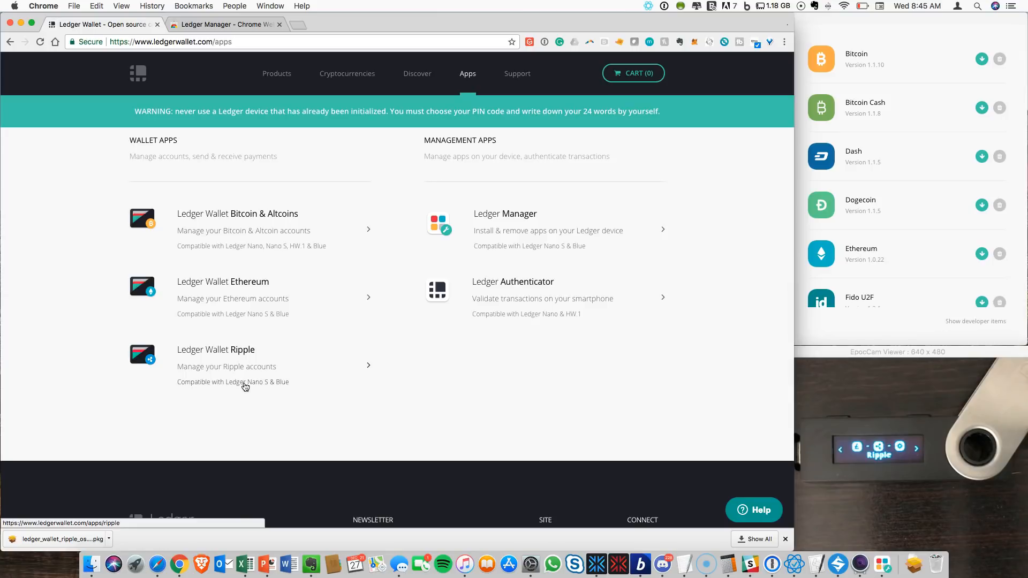
click(243, 361)
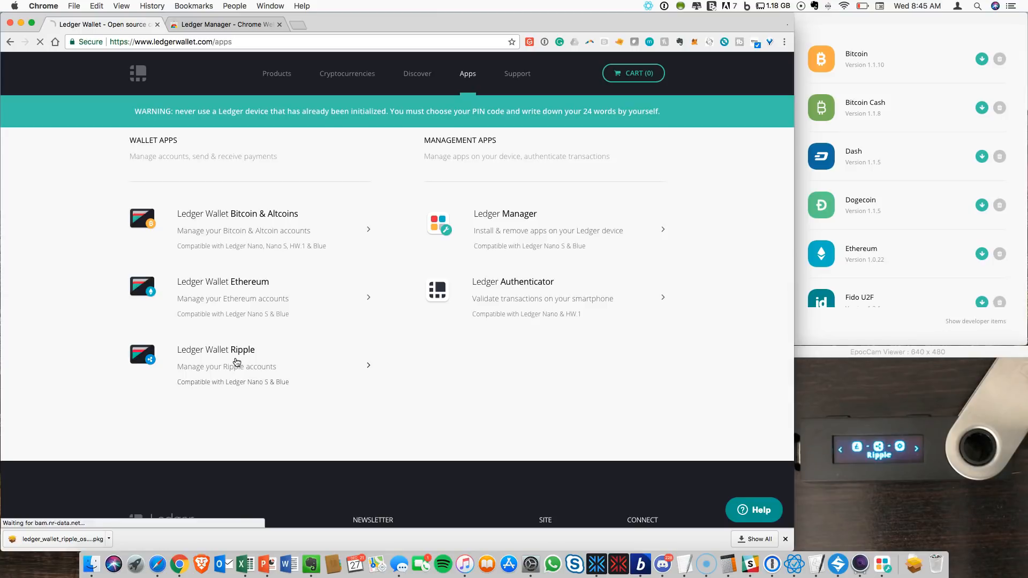
click(216, 349)
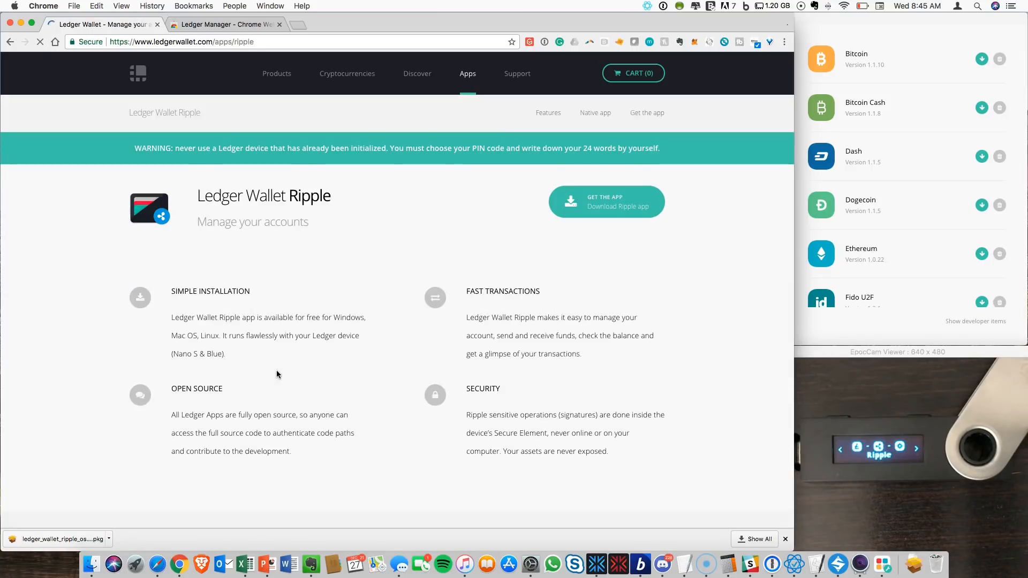
Jump to the Ripple app's 'Get the app' section and download the macOS desktop app.
scroll(down, 3)
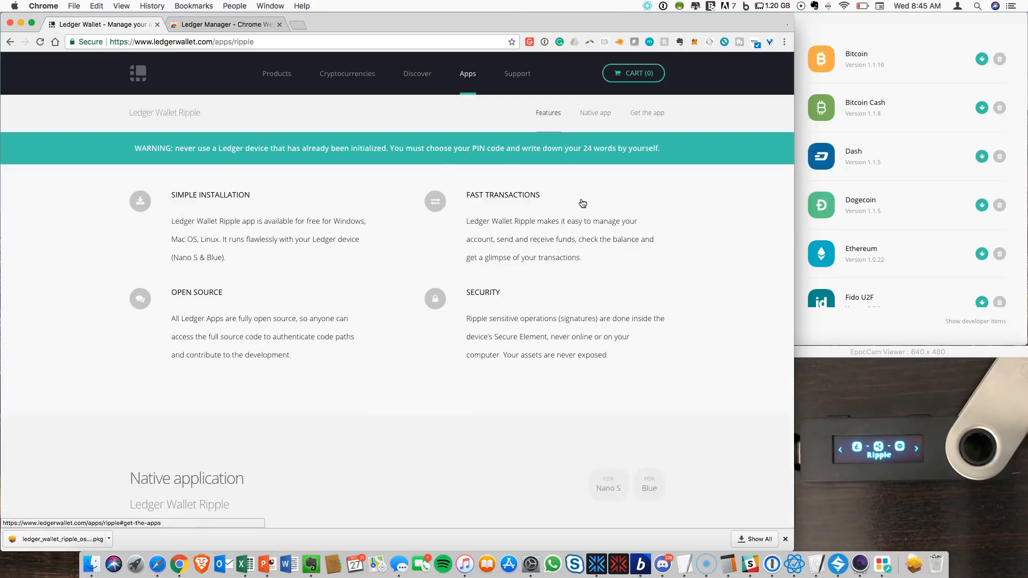
click(646, 113)
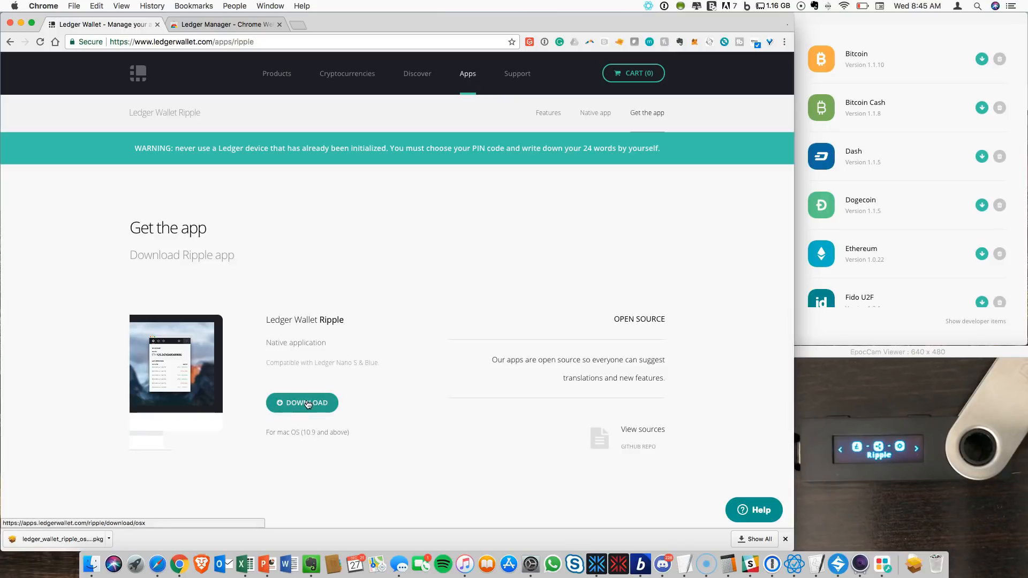
click(302, 402)
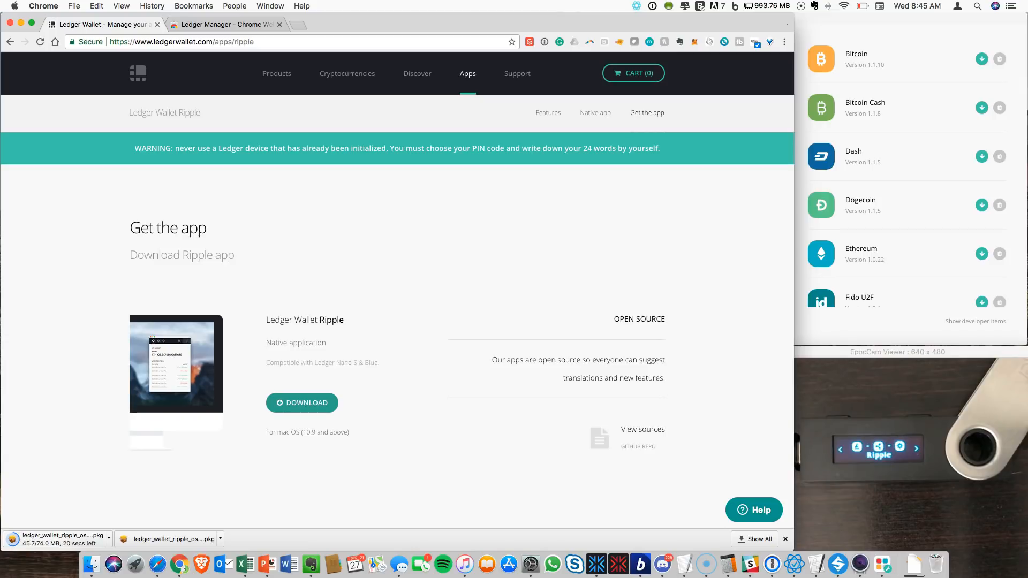
mouse_move(835, 222)
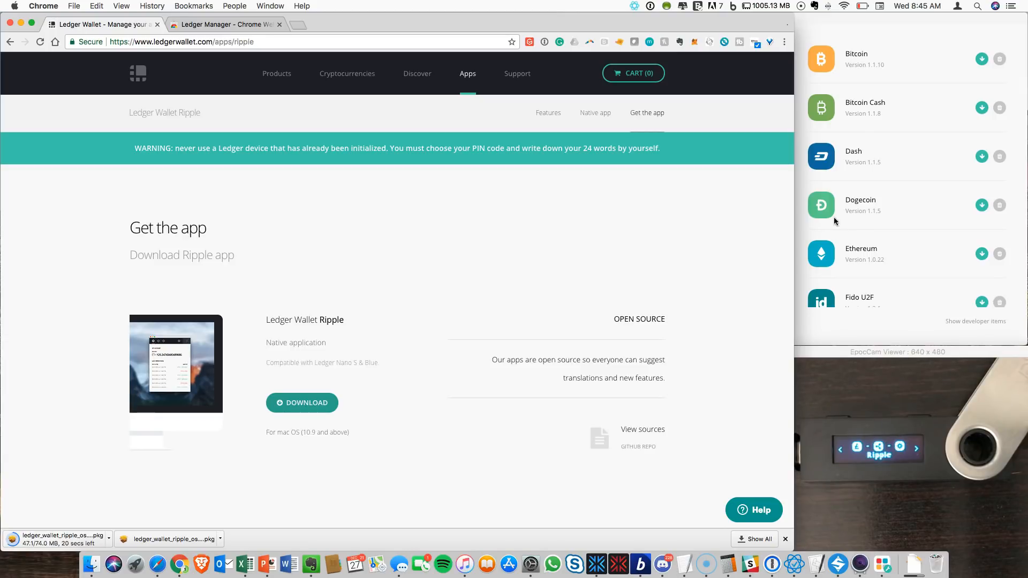
mouse_move(895, 37)
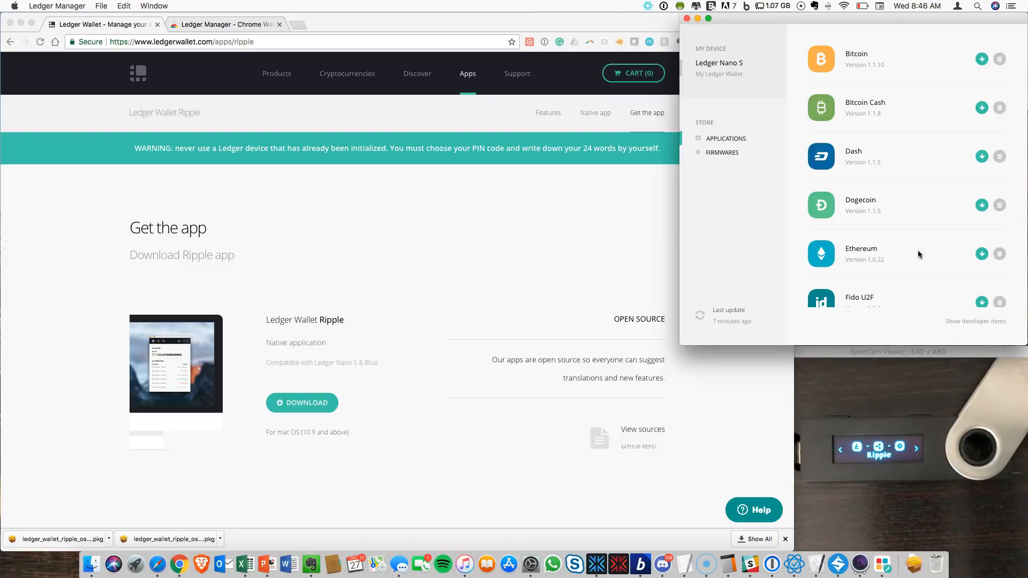
mouse_move(730, 51)
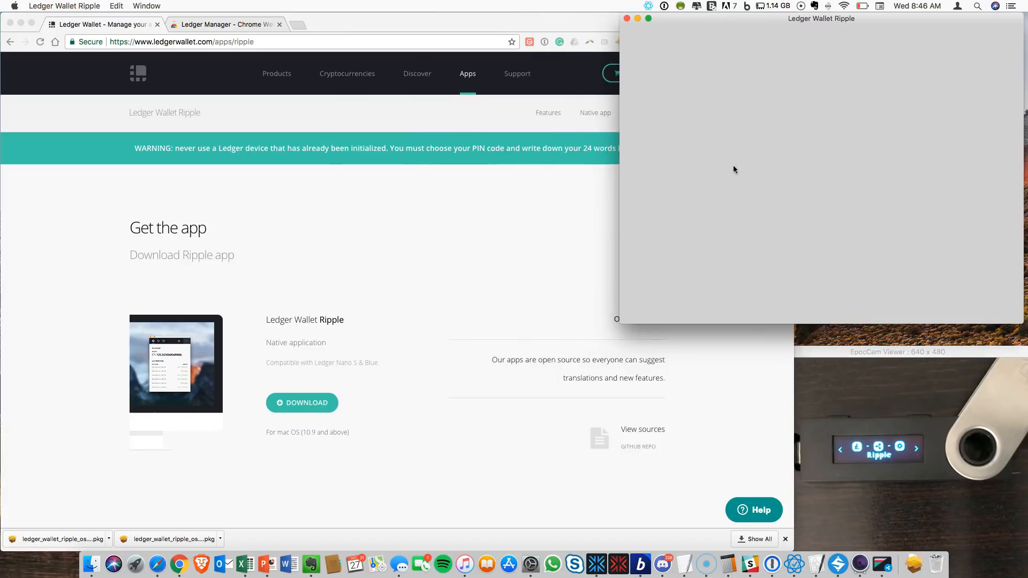
mouse_move(686, 283)
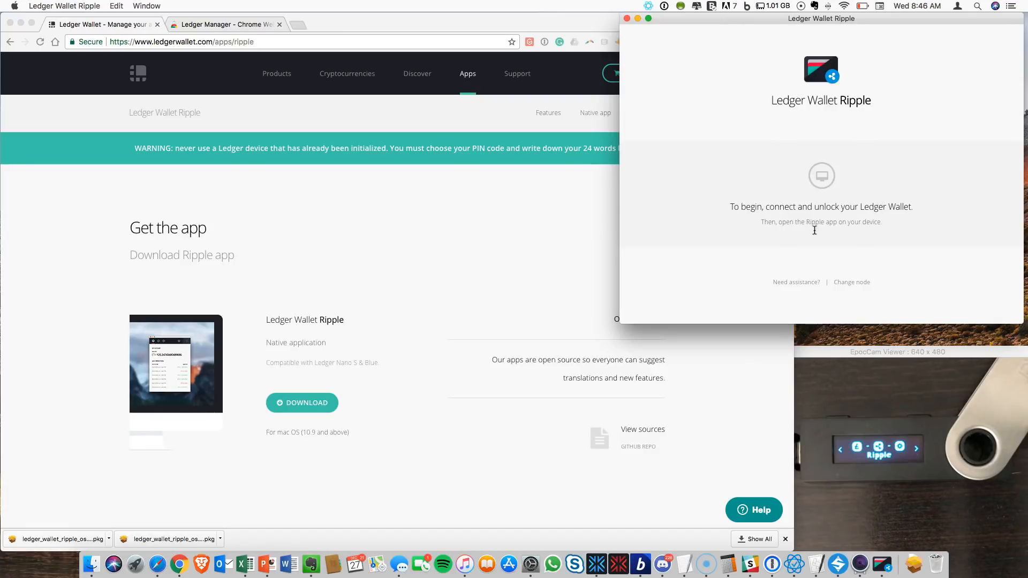
mouse_move(856, 253)
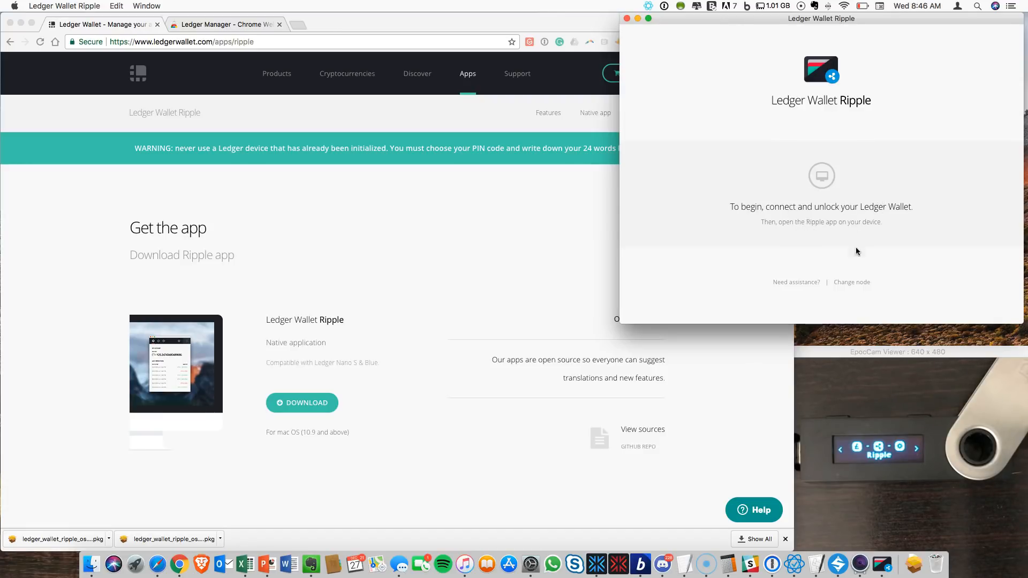
mouse_move(862, 276)
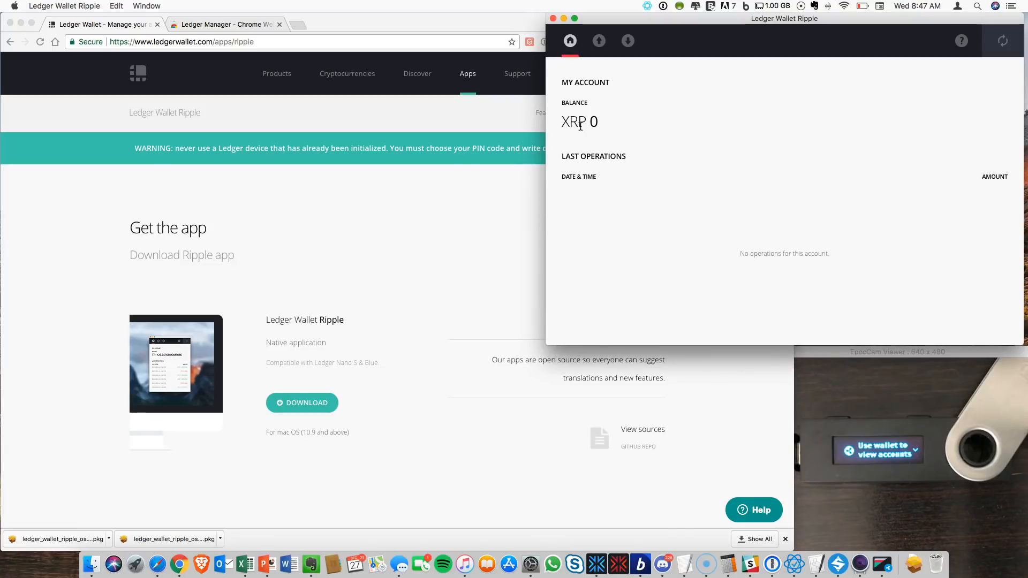
mouse_move(594, 110)
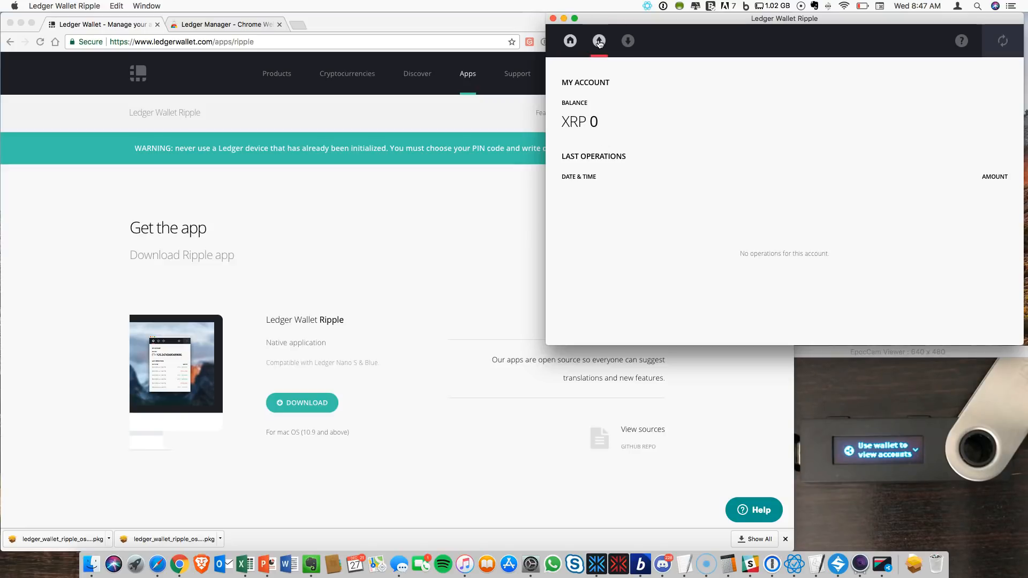
Switch to the Send XRP form and focus the Recipient Address field.
click(599, 40)
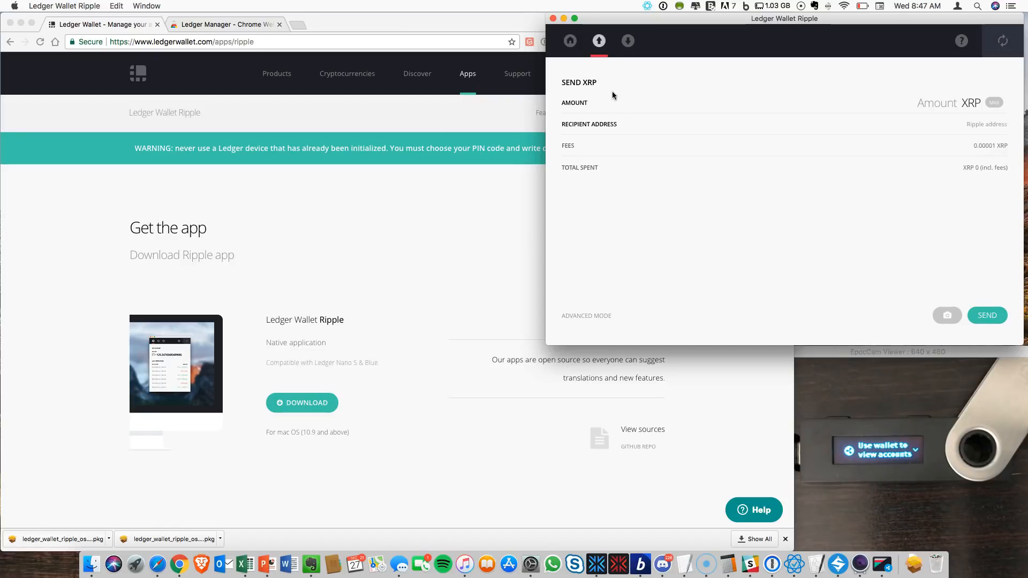
mouse_move(574, 100)
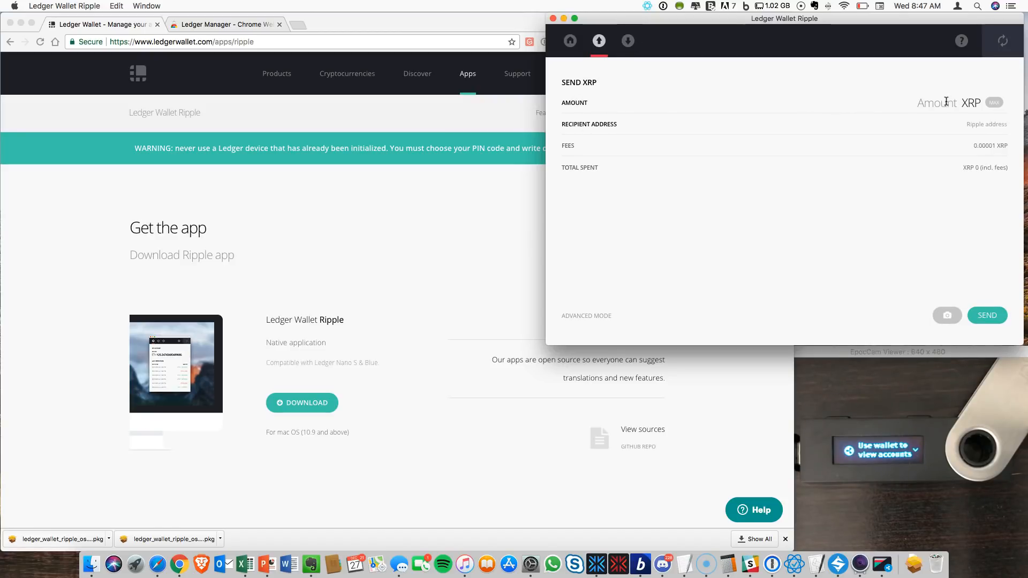
mouse_move(671, 62)
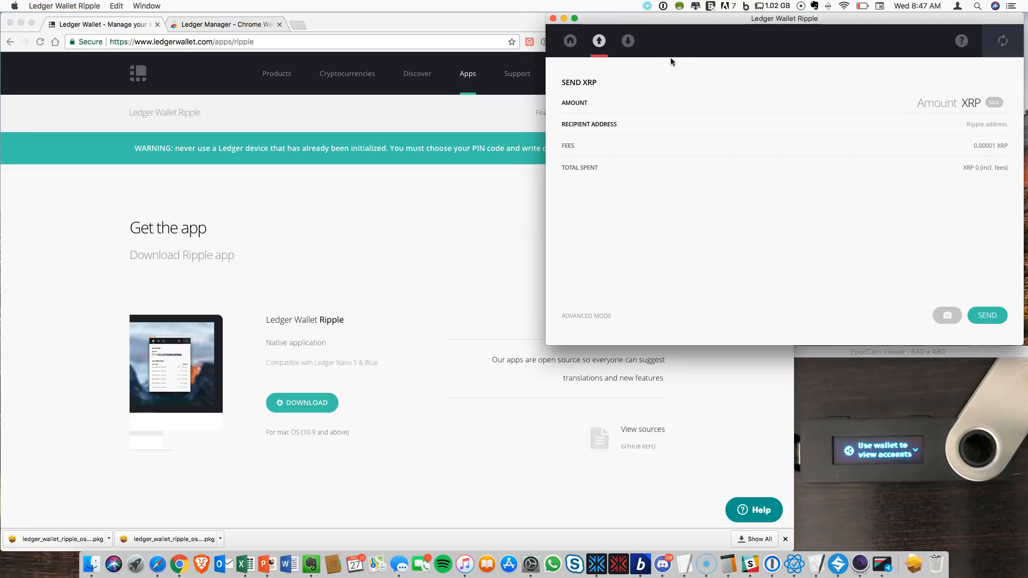
mouse_move(609, 119)
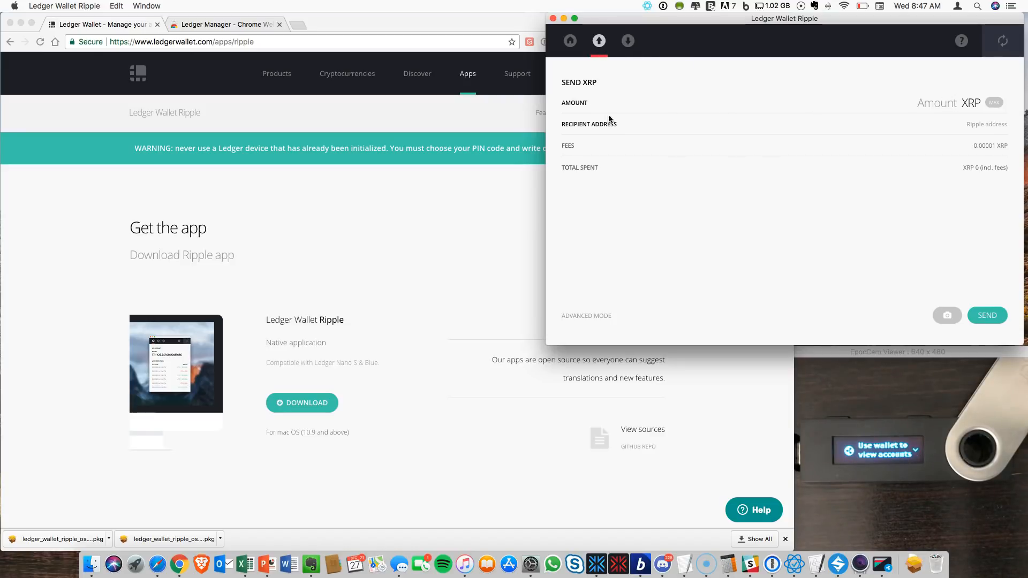
click(957, 124)
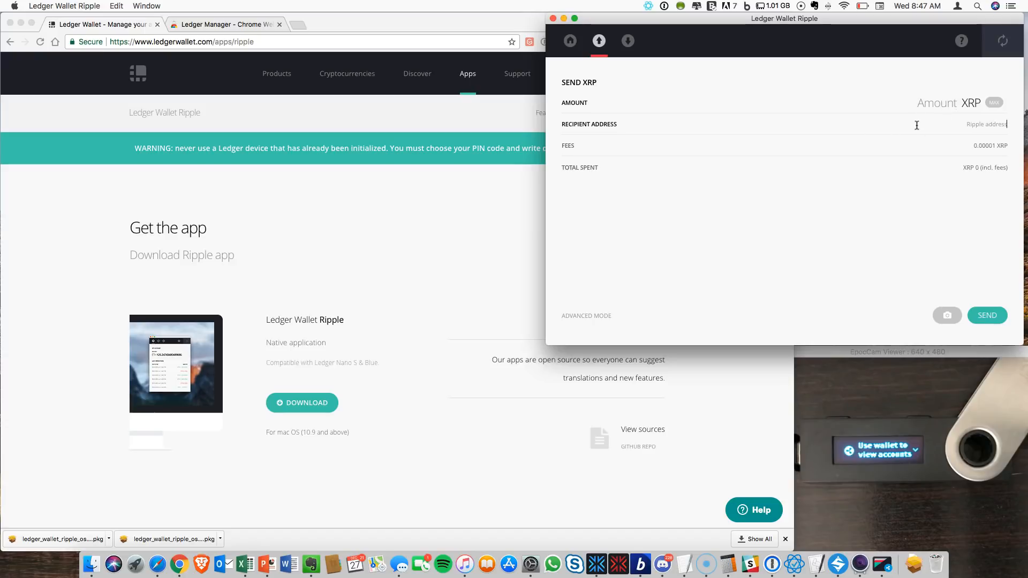
mouse_move(982, 155)
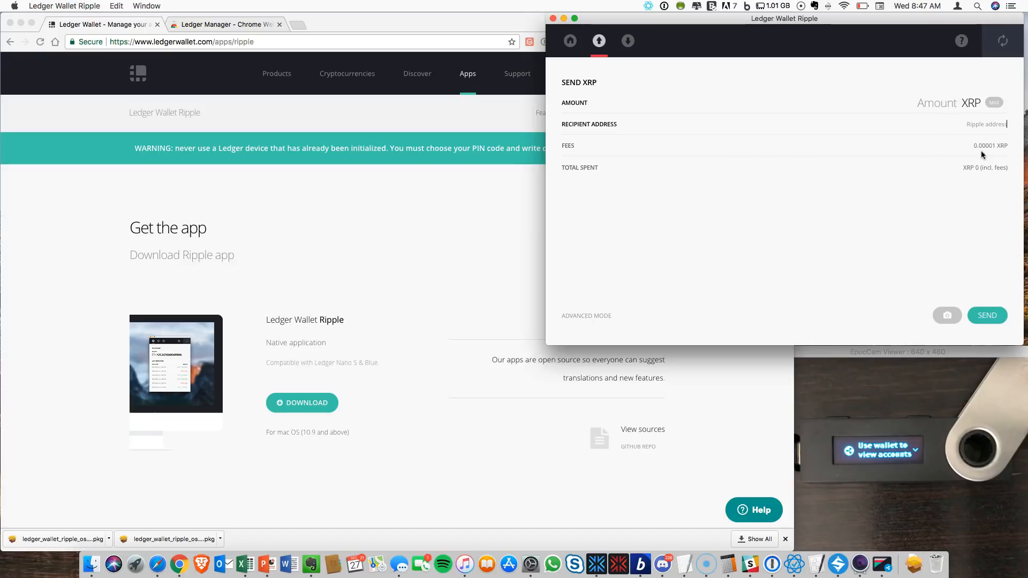
mouse_move(968, 187)
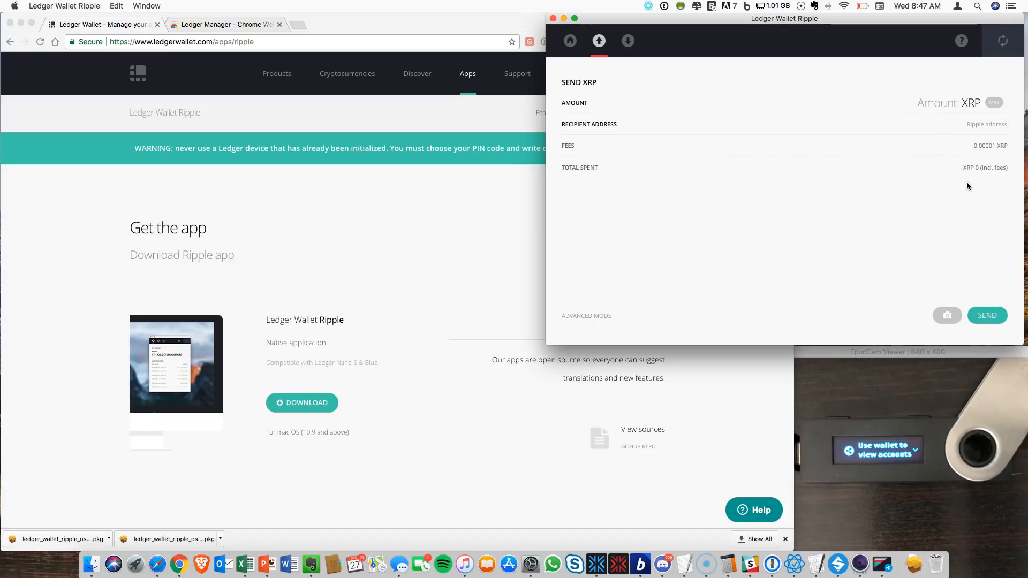
mouse_move(897, 282)
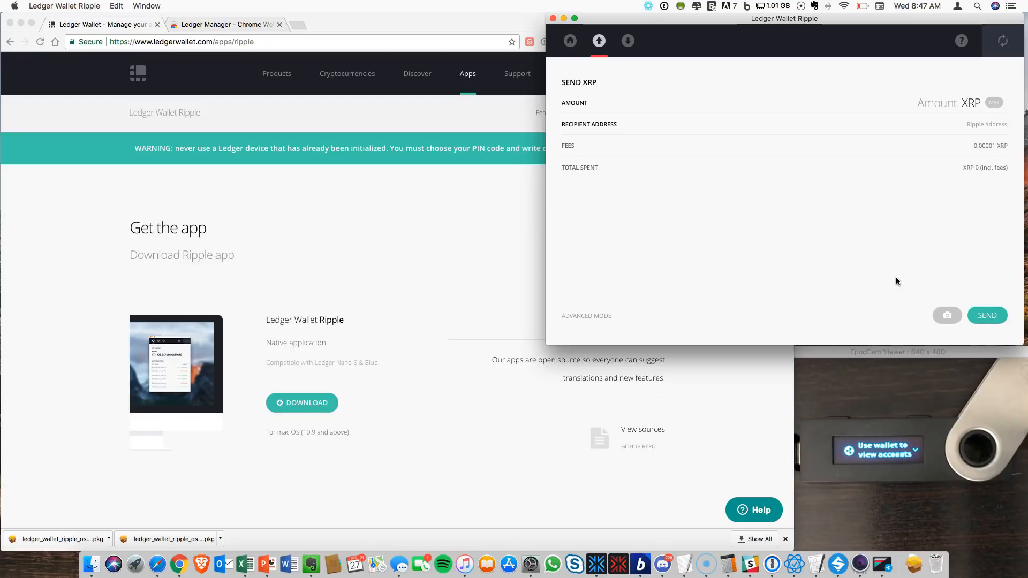
mouse_move(664, 317)
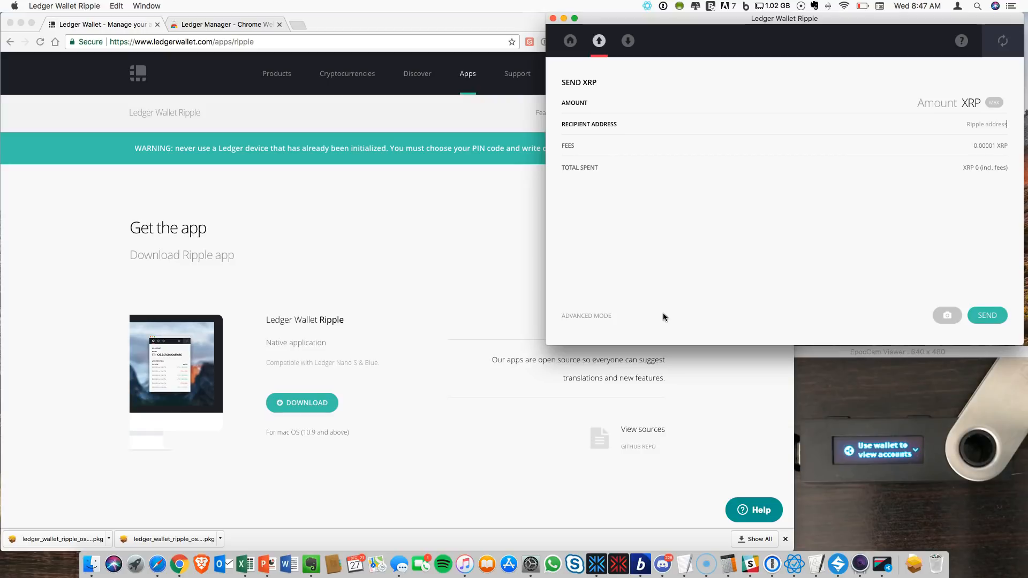
mouse_move(825, 405)
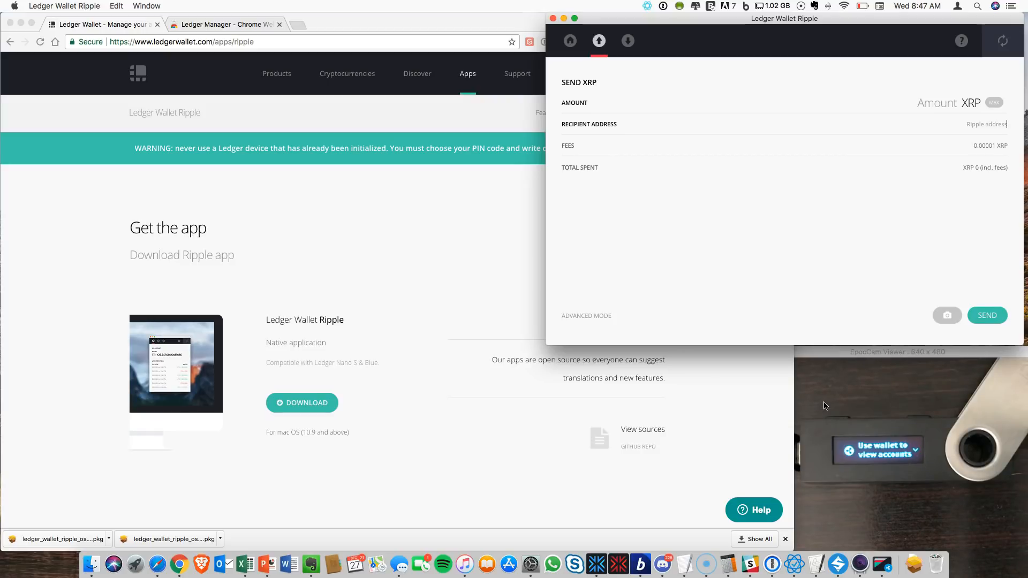
mouse_move(718, 422)
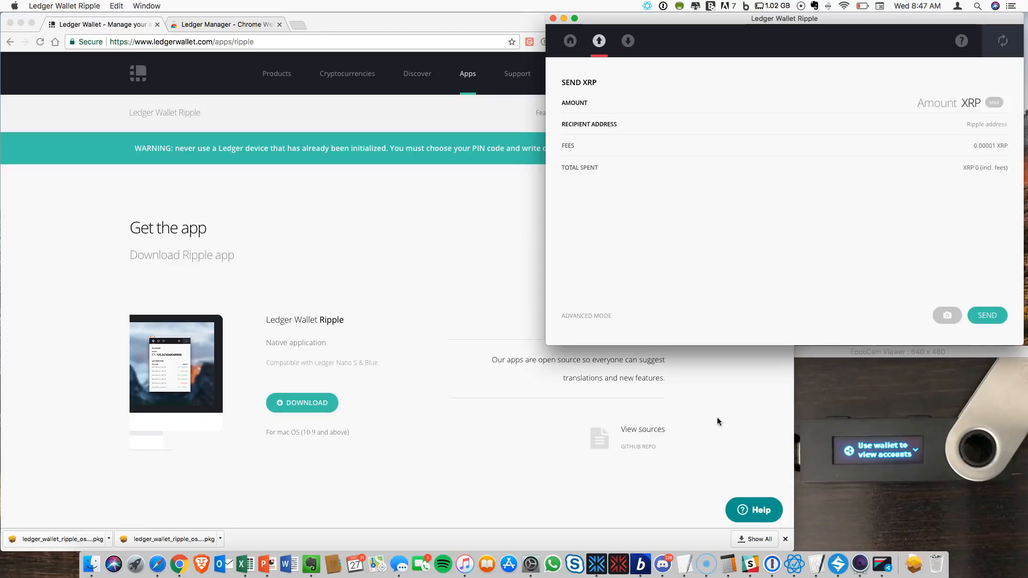
click(983, 124)
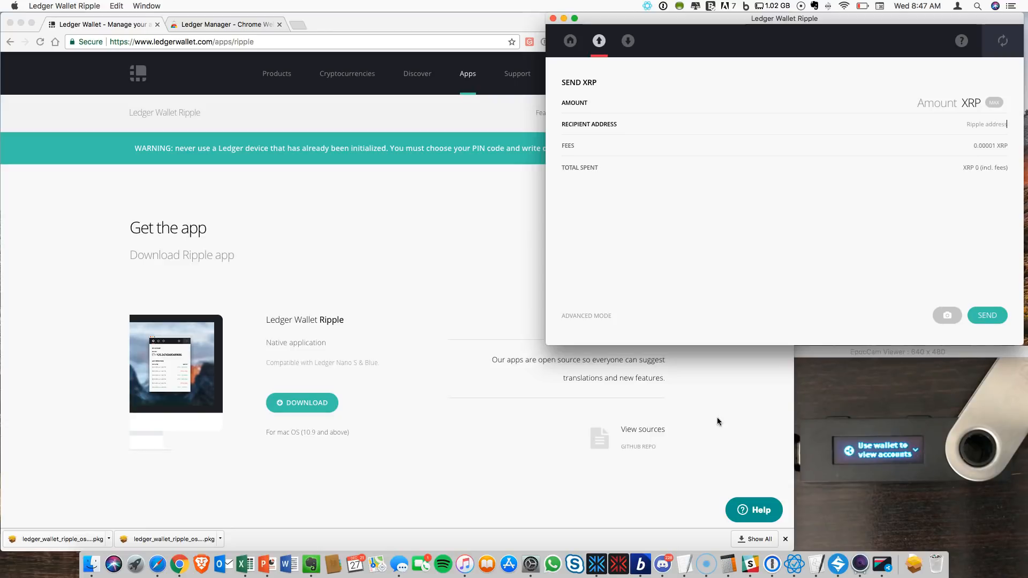